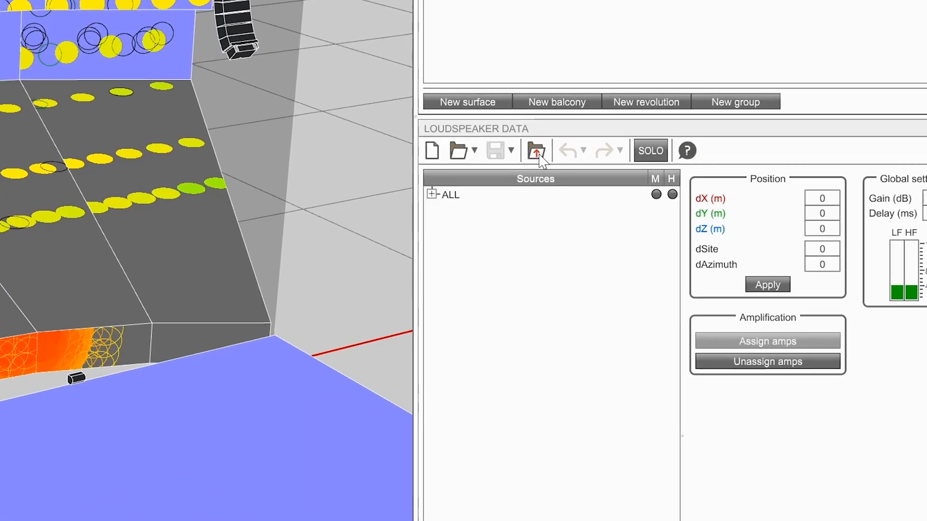
Bring up the loudspeaker data Export dialog set to DXF format
click(536, 150)
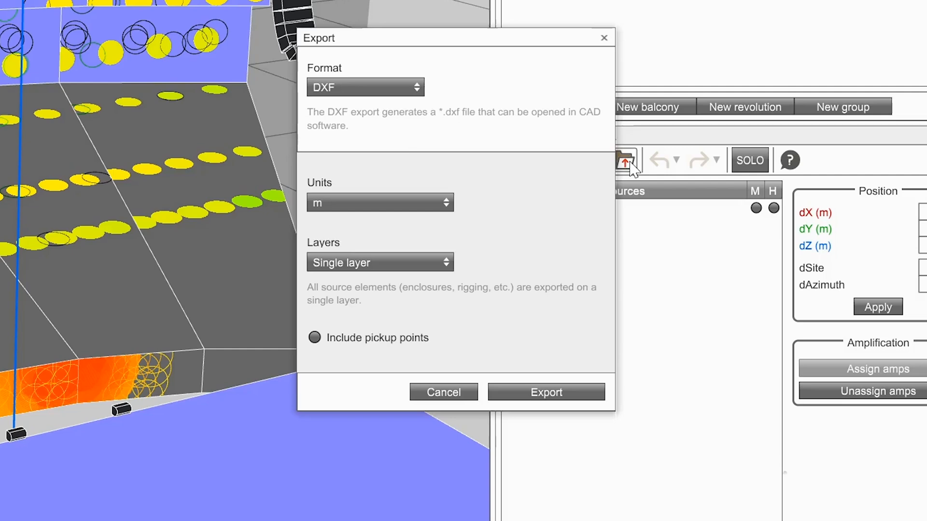
Set export units to mm, layers to Rigging separated, and include pickup points
click(380, 203)
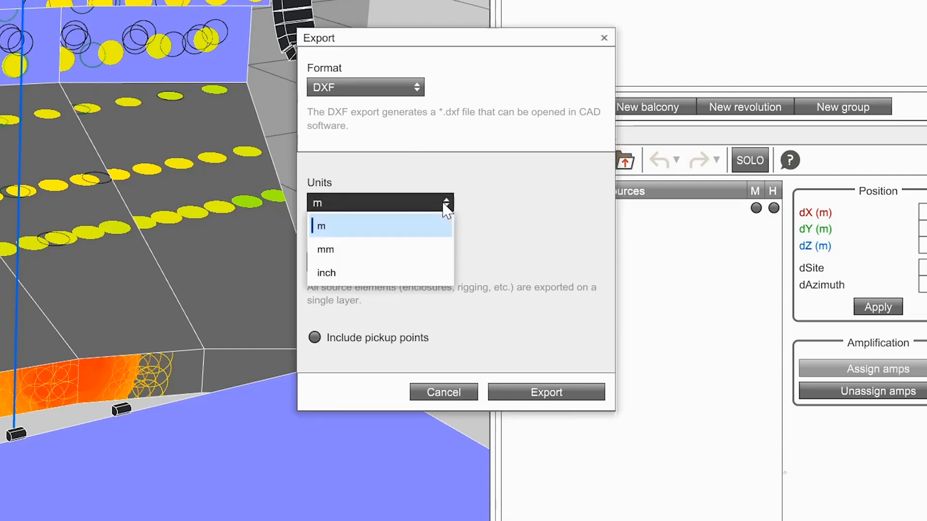
click(325, 249)
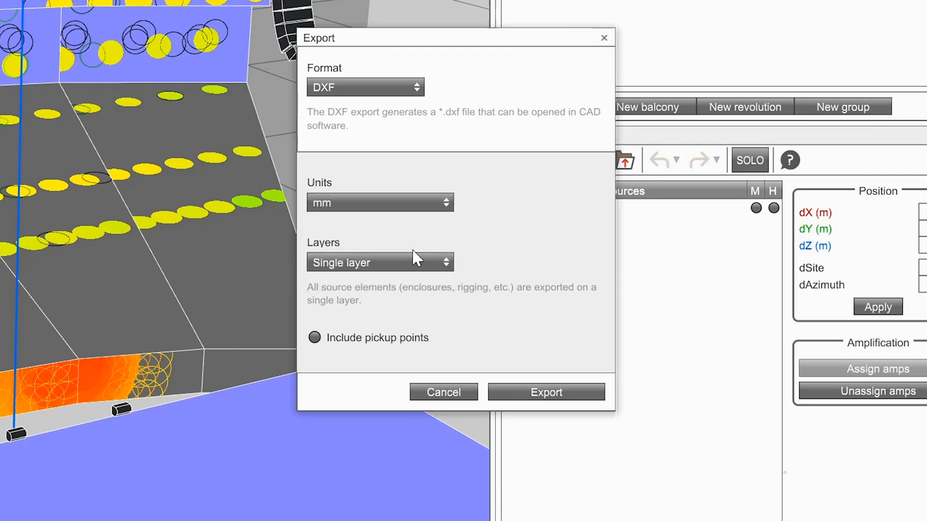
click(380, 263)
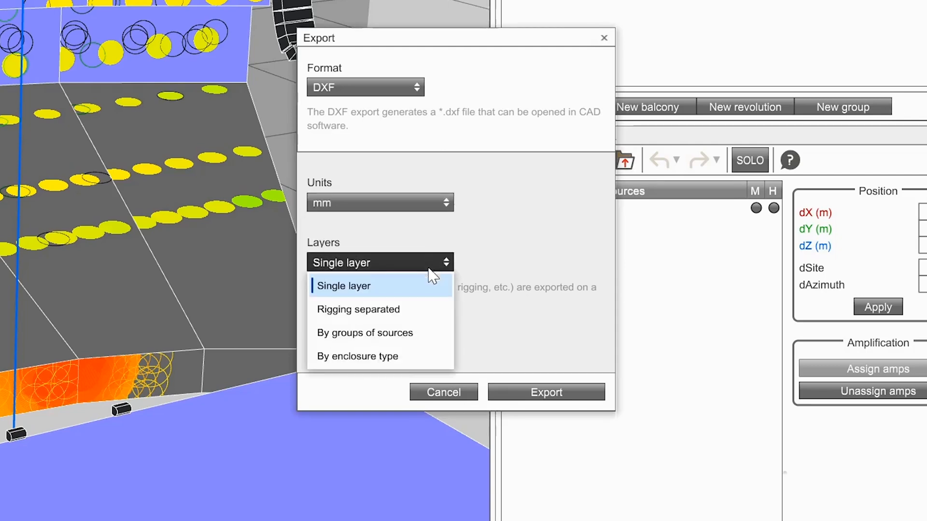
click(357, 308)
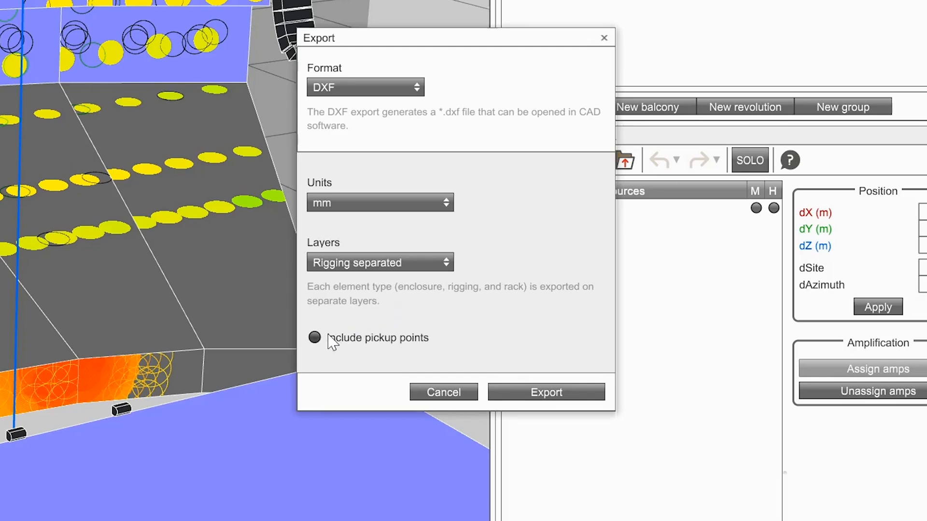
click(314, 338)
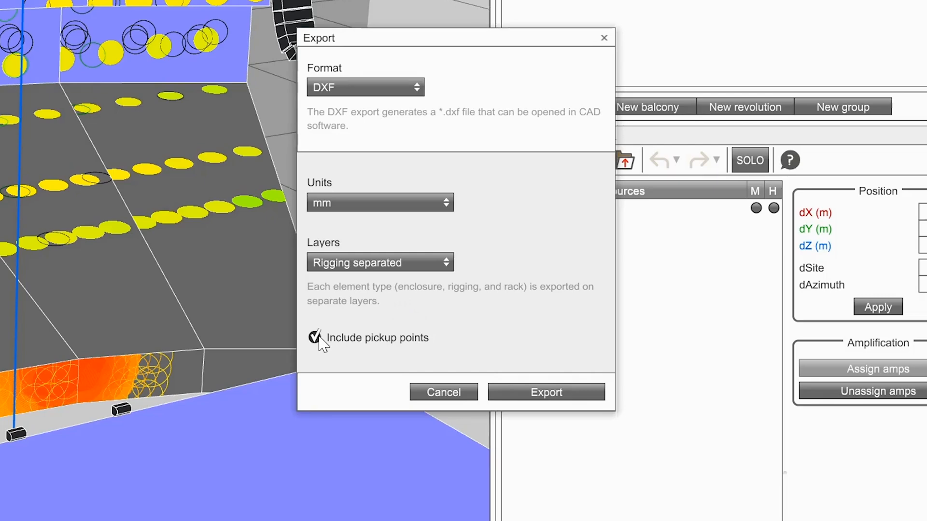
Export and save the file as HowToDXF.dxf in the Bureau folder
click(545, 392)
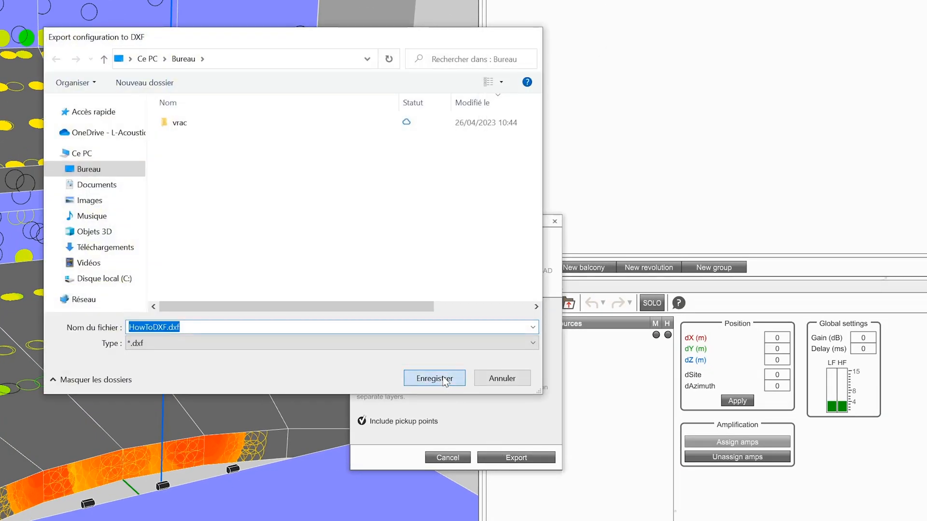
click(434, 377)
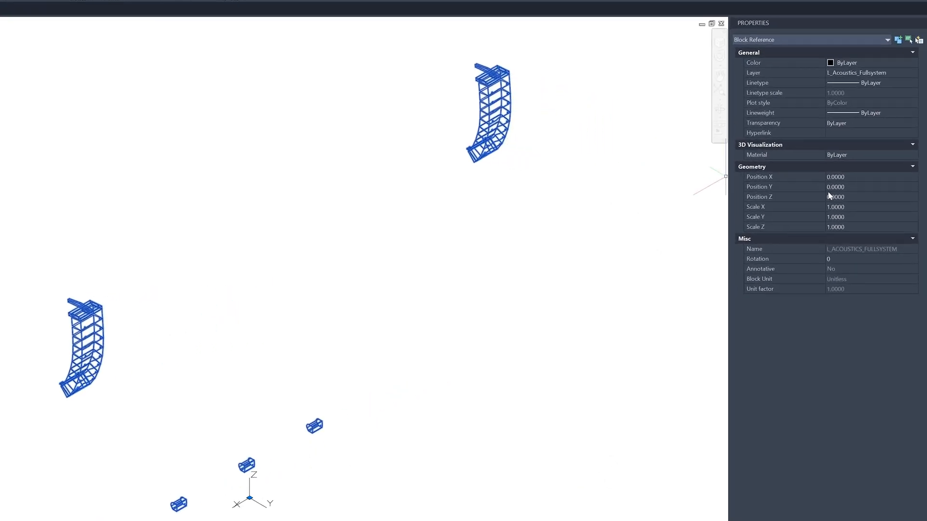
Set the selected block reference's Position Y to 3000 in the Properties palette
text(300)
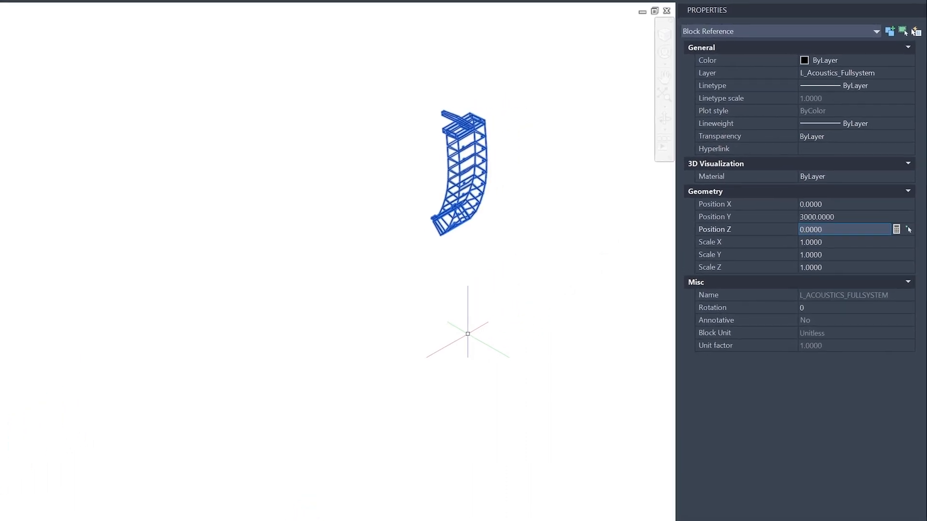
Edit the loudspeaker block in place with nested objects included and switch to Top view
right_click(453, 213)
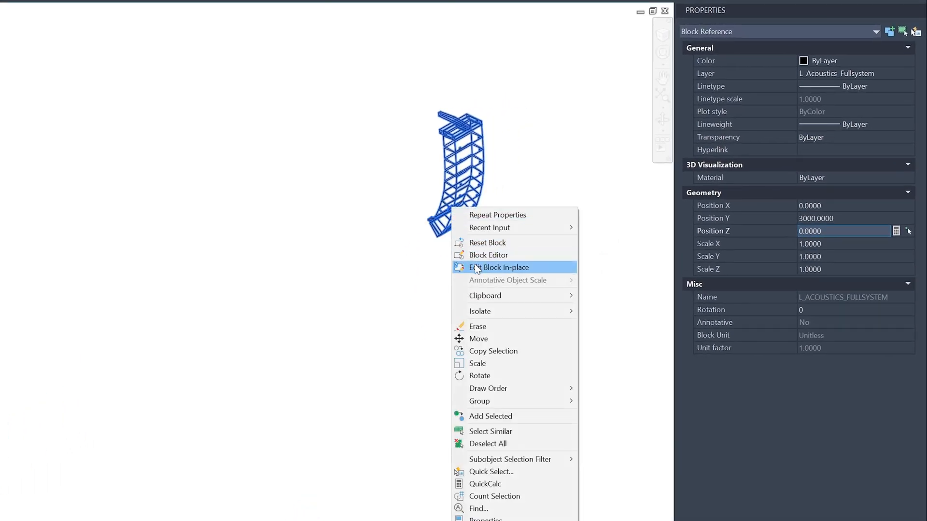
click(498, 267)
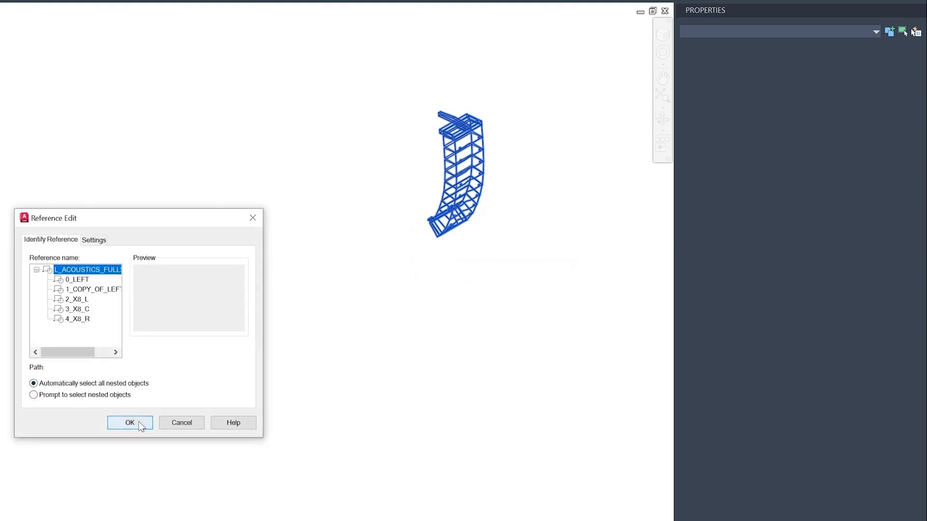
click(129, 423)
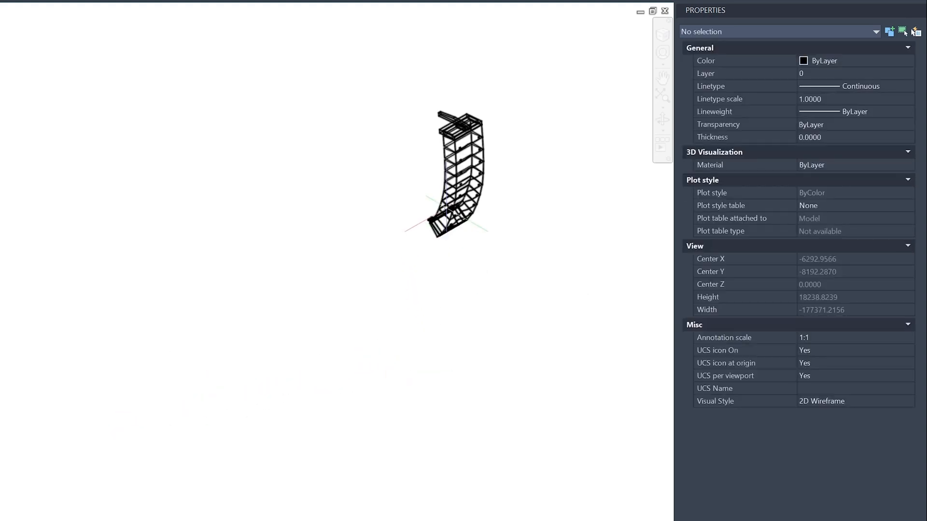
click(455, 171)
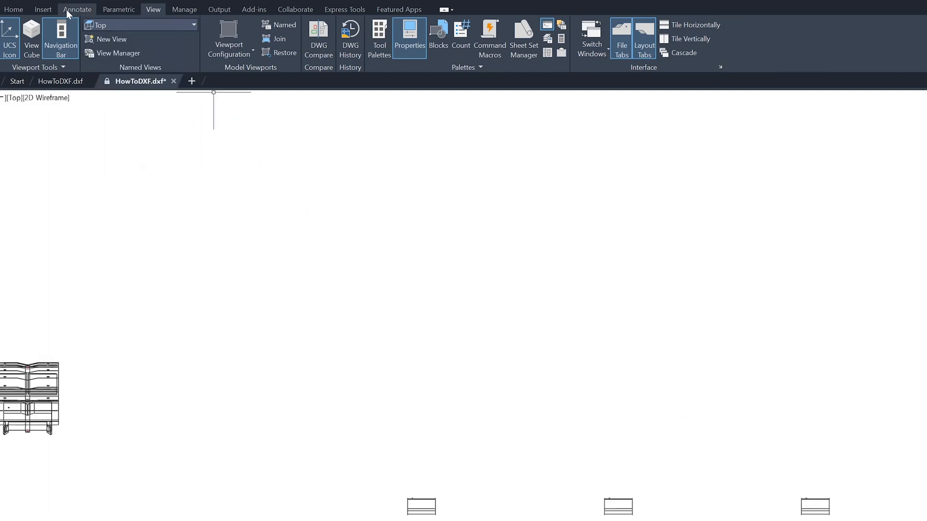
Freeze the L_Acoustics_Enclosures layer from the Home layer list
click(529, 25)
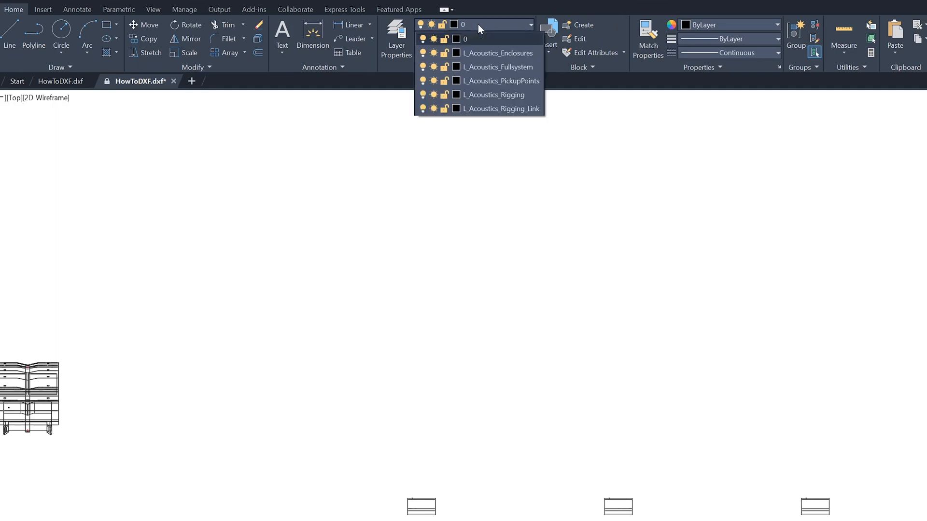
click(444, 53)
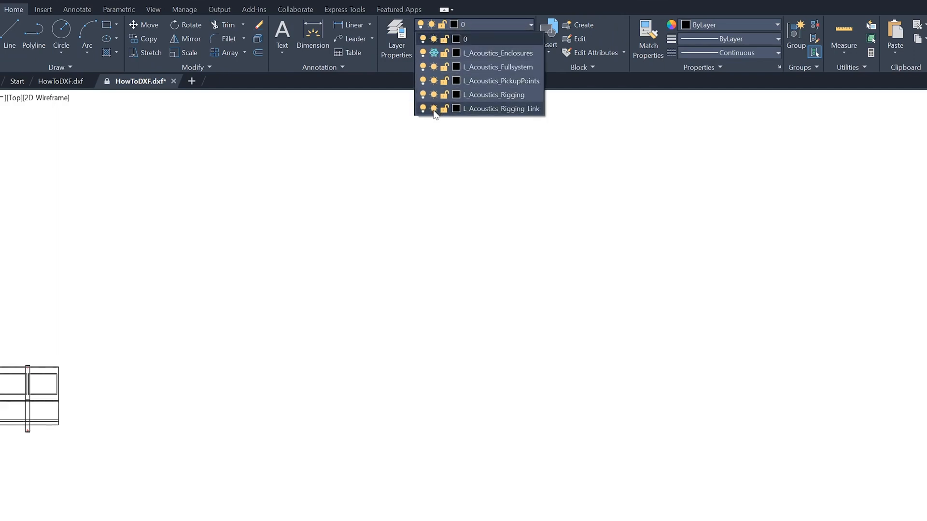